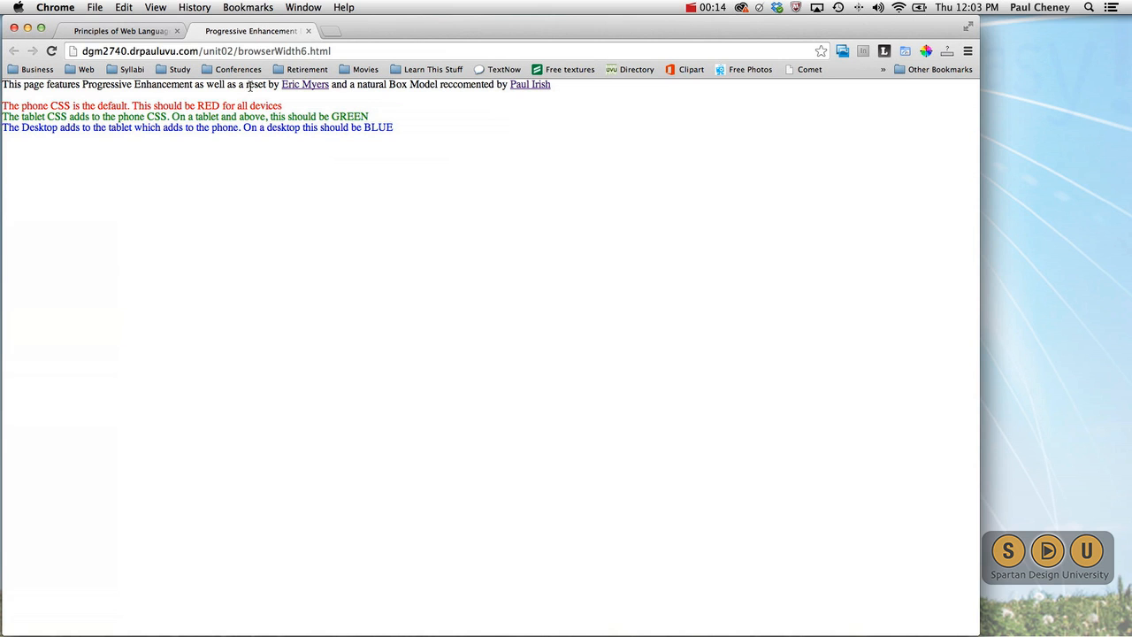
- Follow the 'reset' link in the intro sentence, skim the reset stylesheet article and close it
double_click(258, 85)
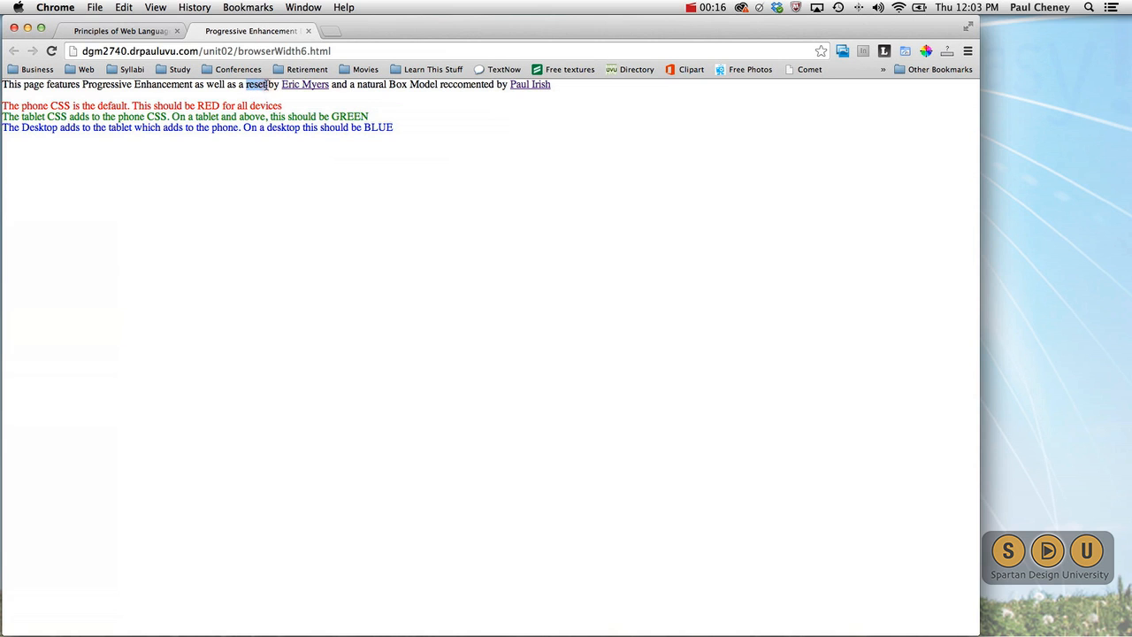
mouse_move(304, 92)
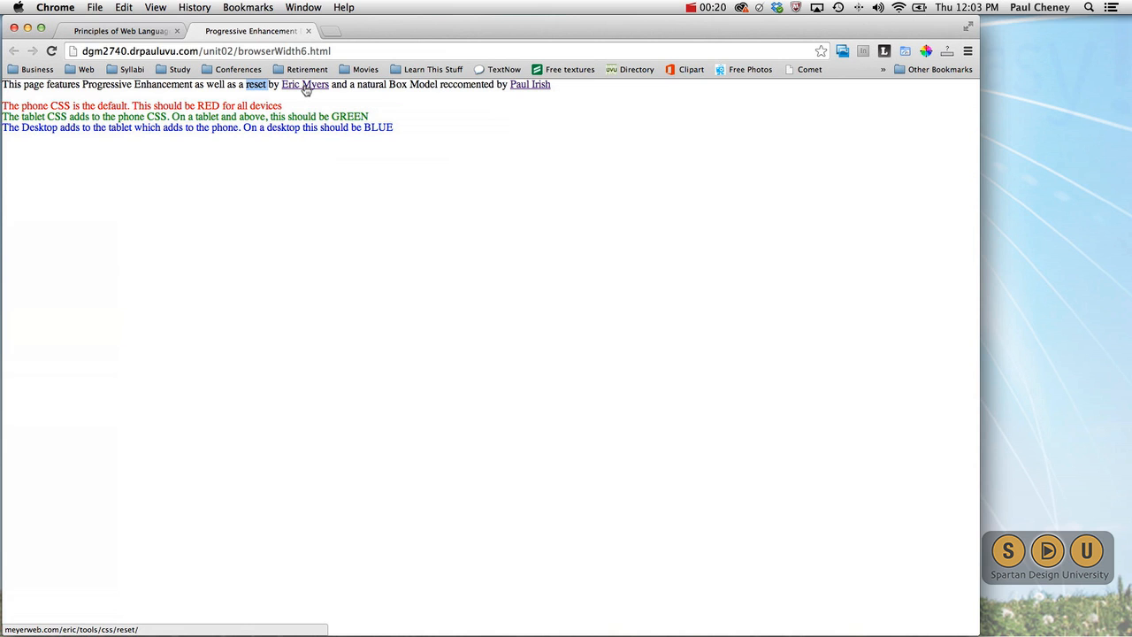
left_click(258, 85)
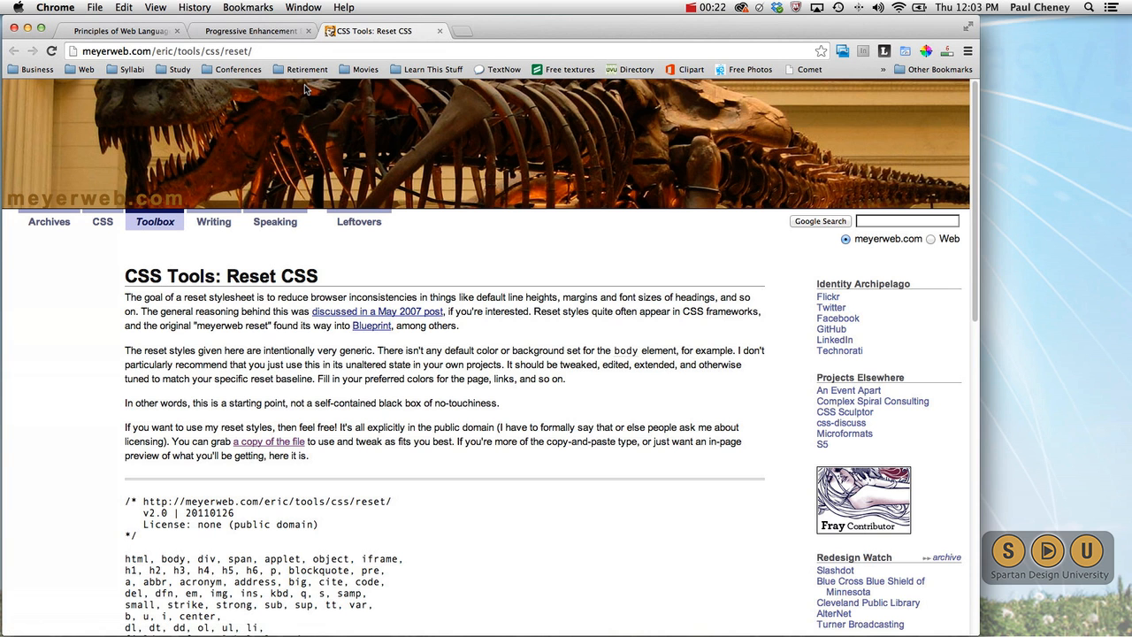
scroll("down", 3)
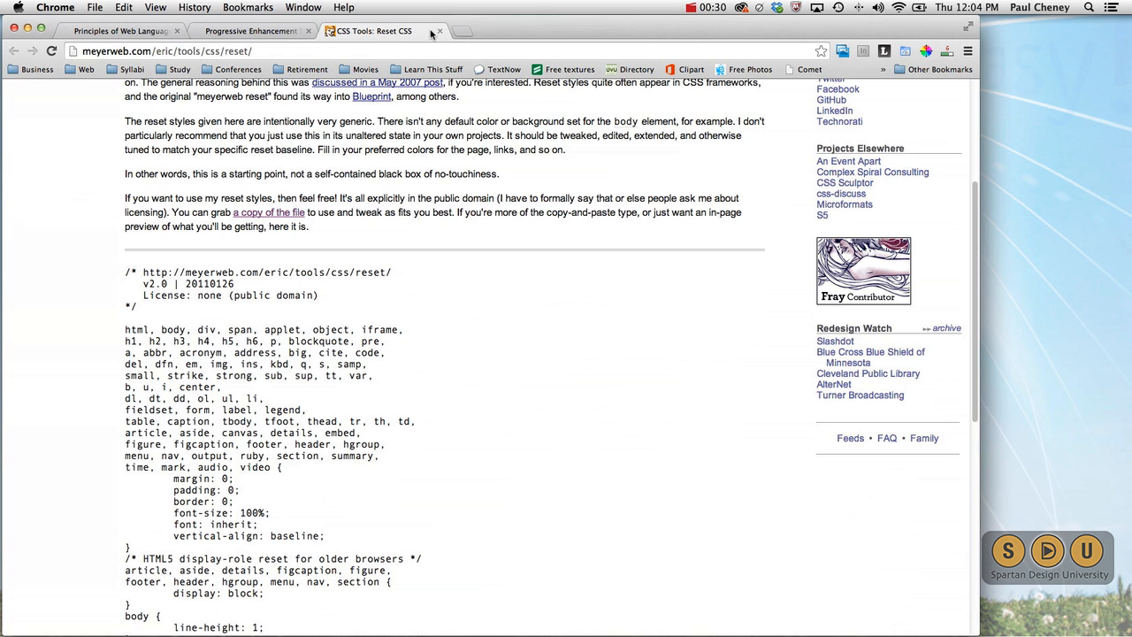
left_click(432, 32)
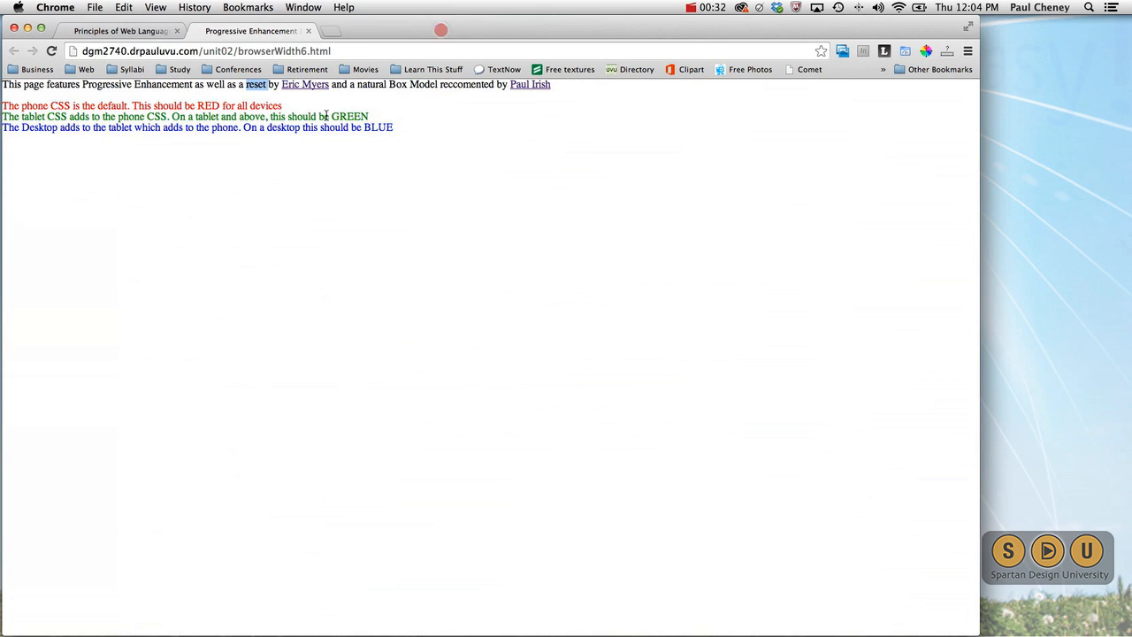
- View the demo page's HTML source, follow its reset.css link, then check and close the box-sizing article
right_click(309, 299)
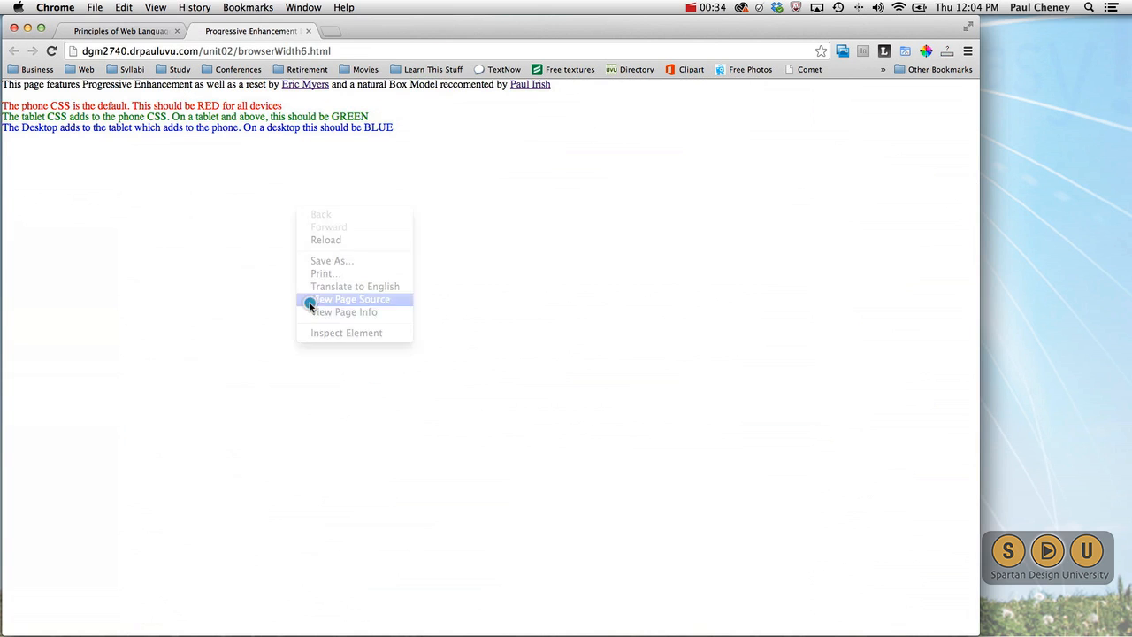
left_click(350, 299)
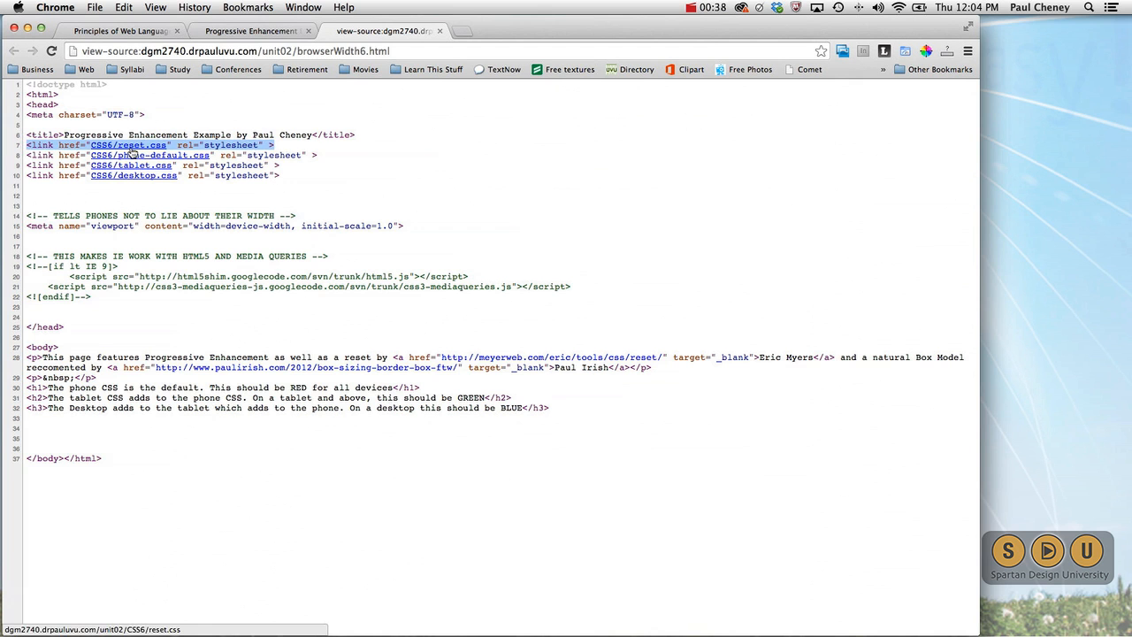
left_click(127, 145)
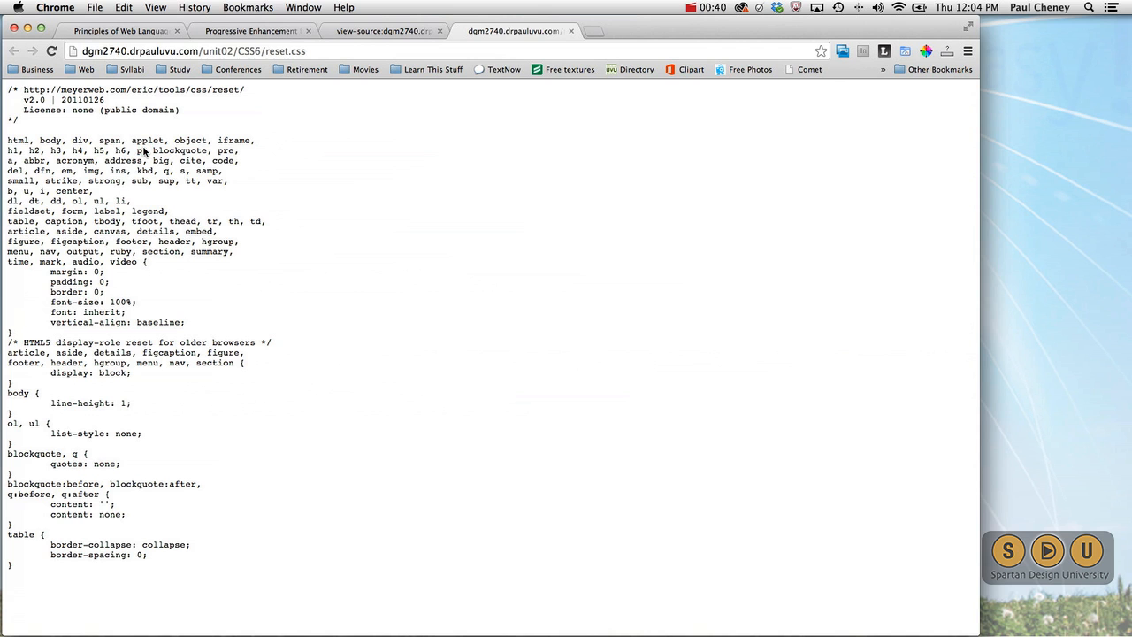
mouse_move(247, 117)
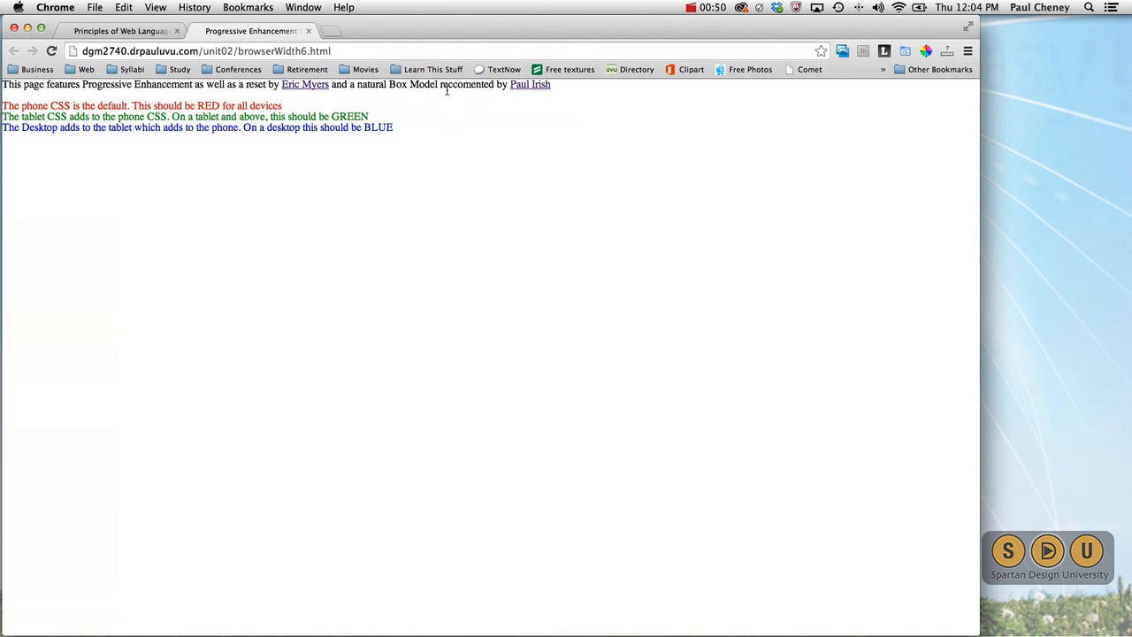
mouse_move(542, 89)
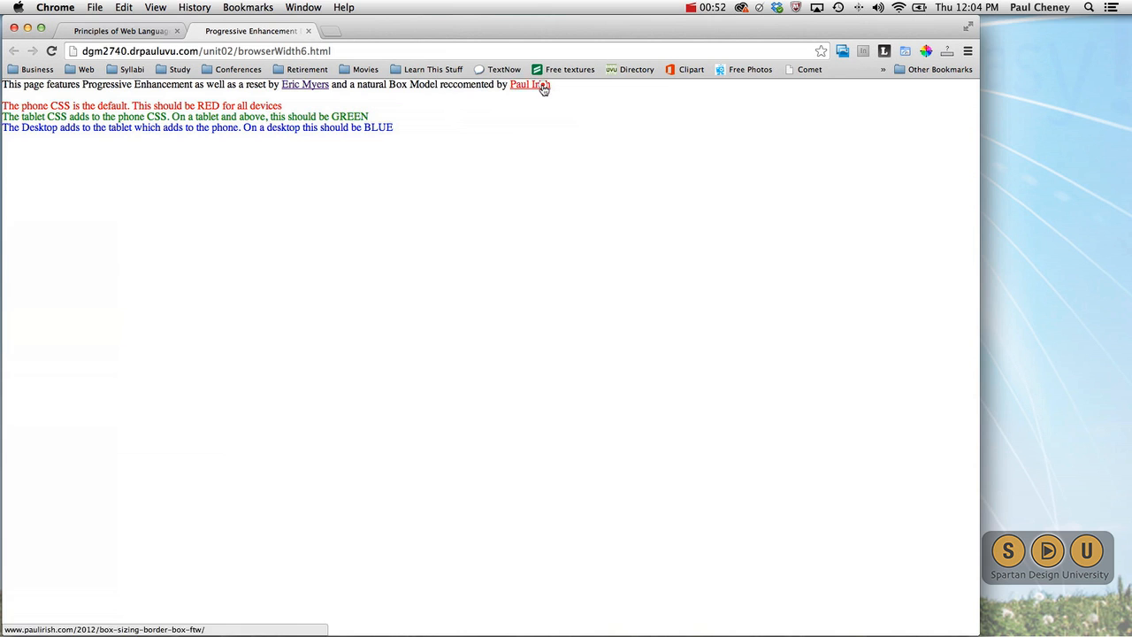
left_click(527, 85)
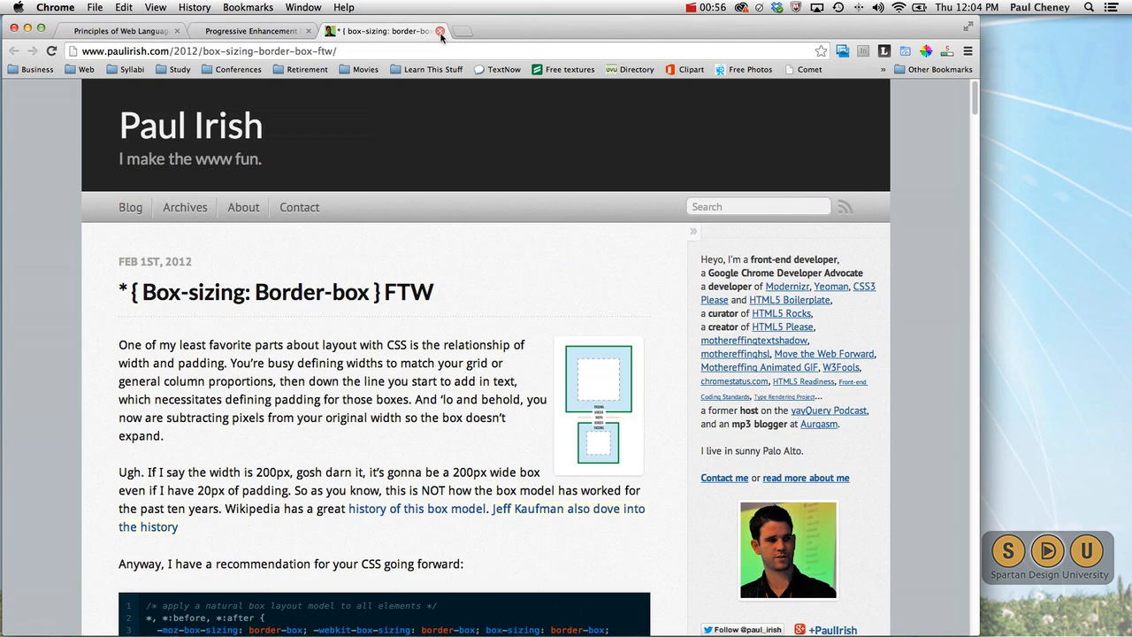
mouse_move(442, 31)
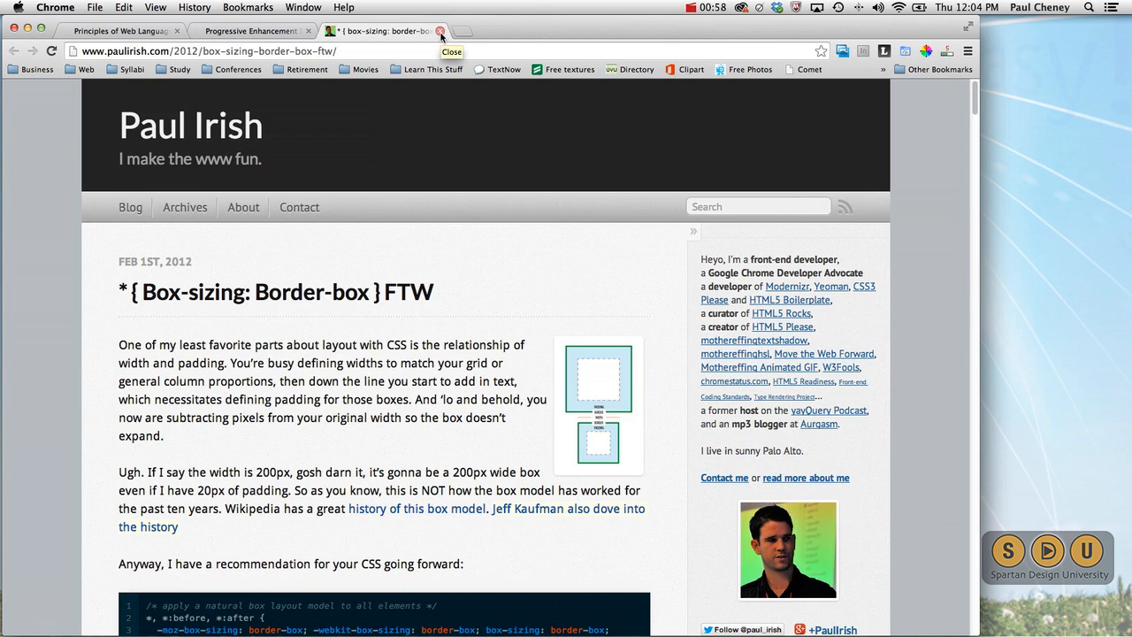
left_click(439, 32)
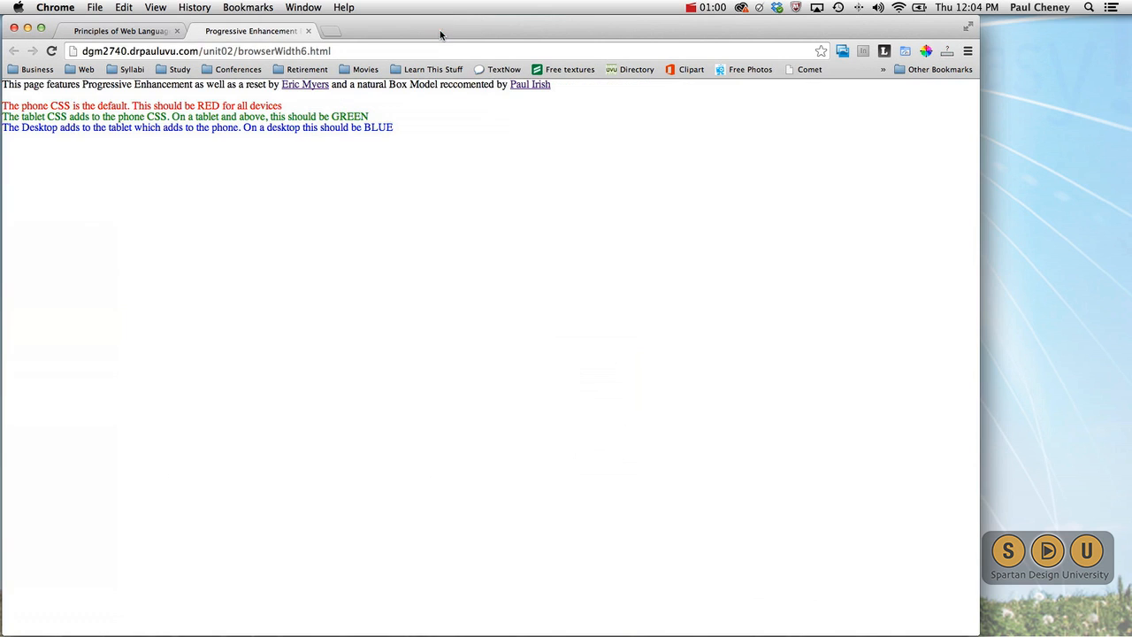
mouse_move(651, 583)
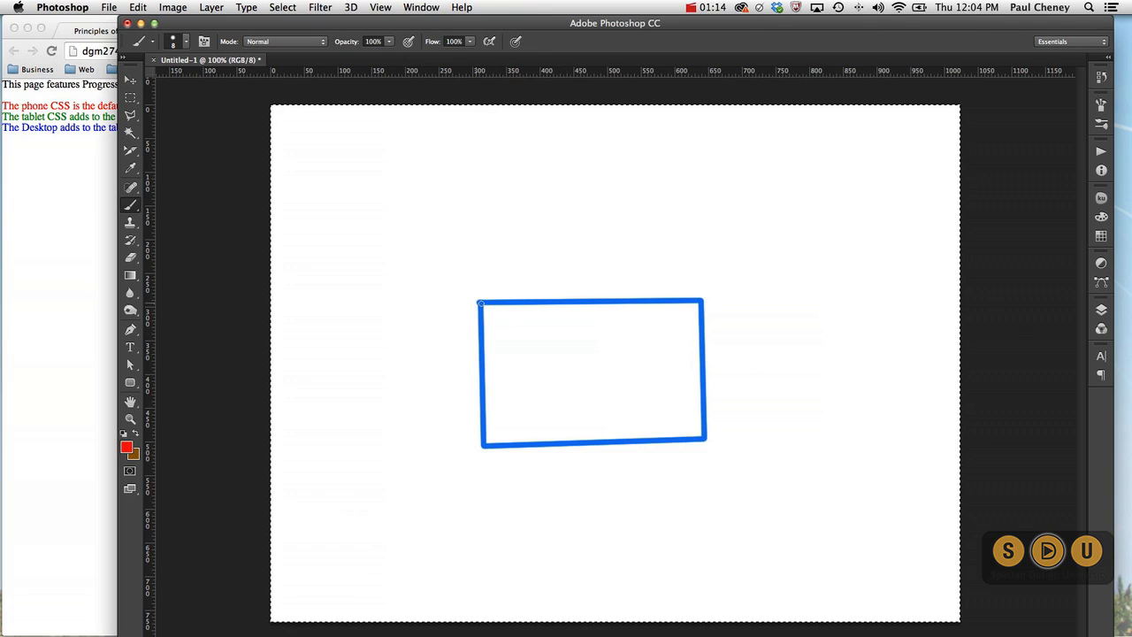
mouse_move(492, 310)
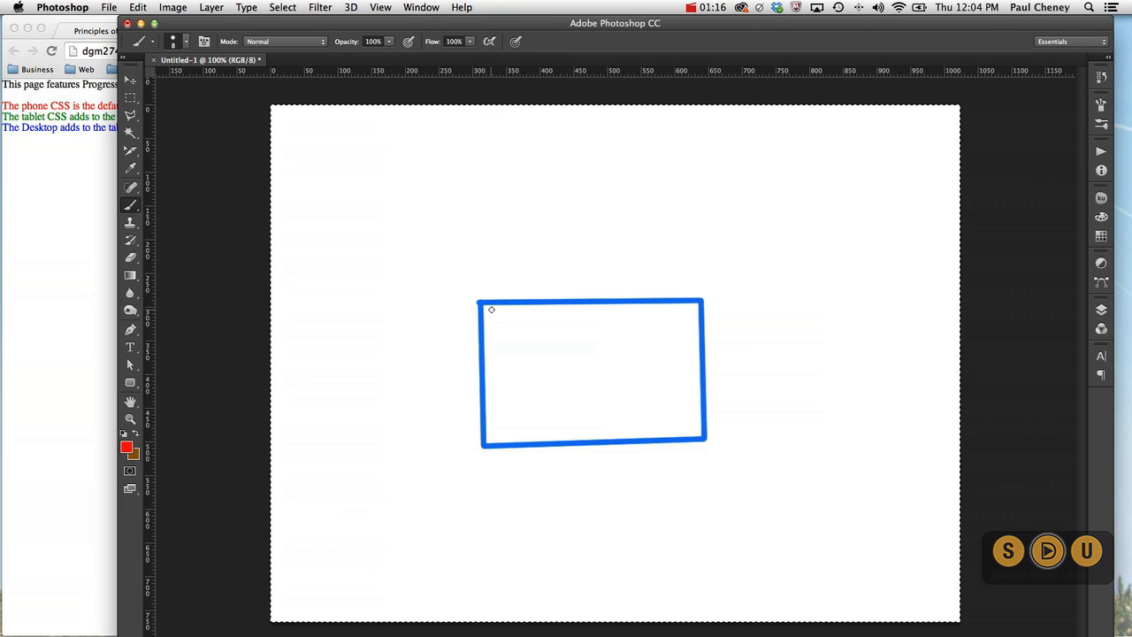
mouse_move(520, 270)
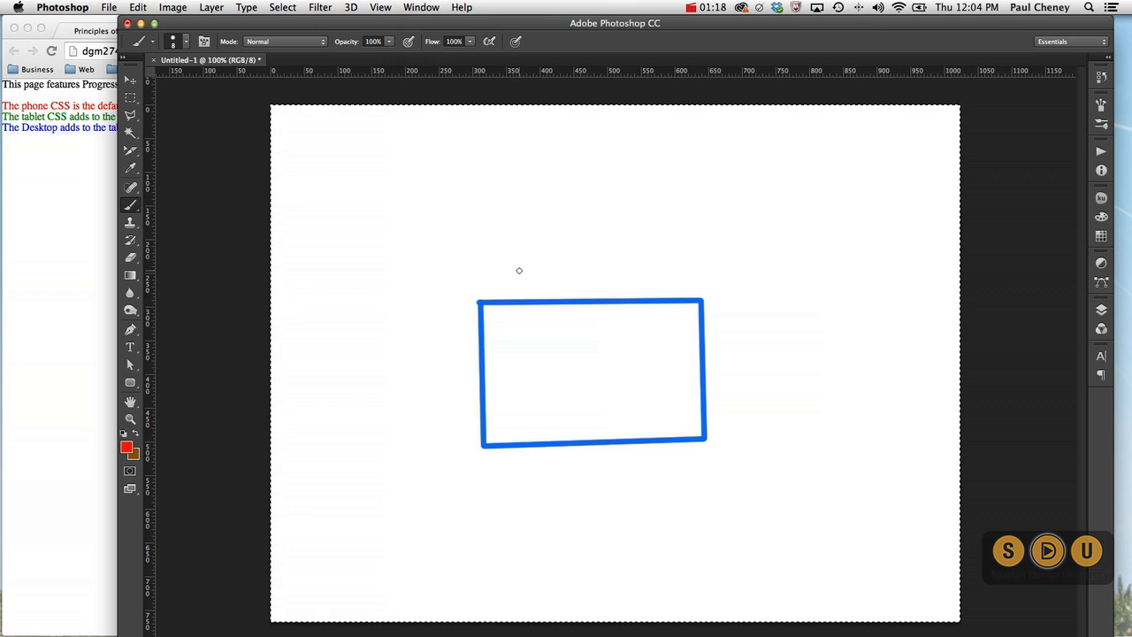
mouse_move(520, 204)
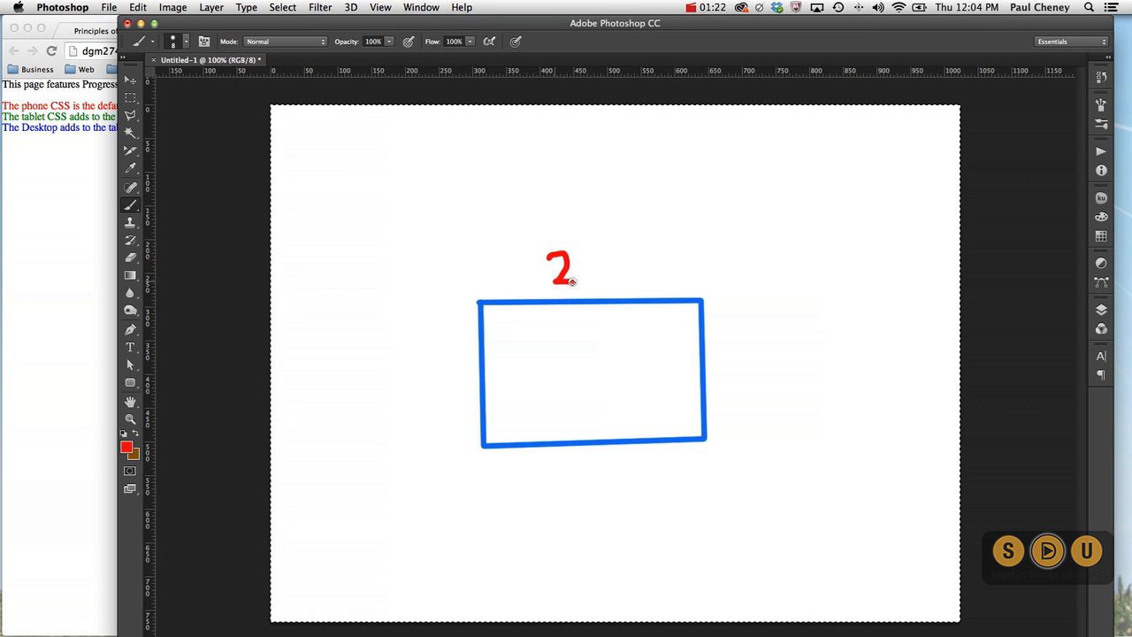
- Brush a red '200px' label above the blue rectangle and an arrow inside its right edge
left_click_drag(575, 266, 611, 266)
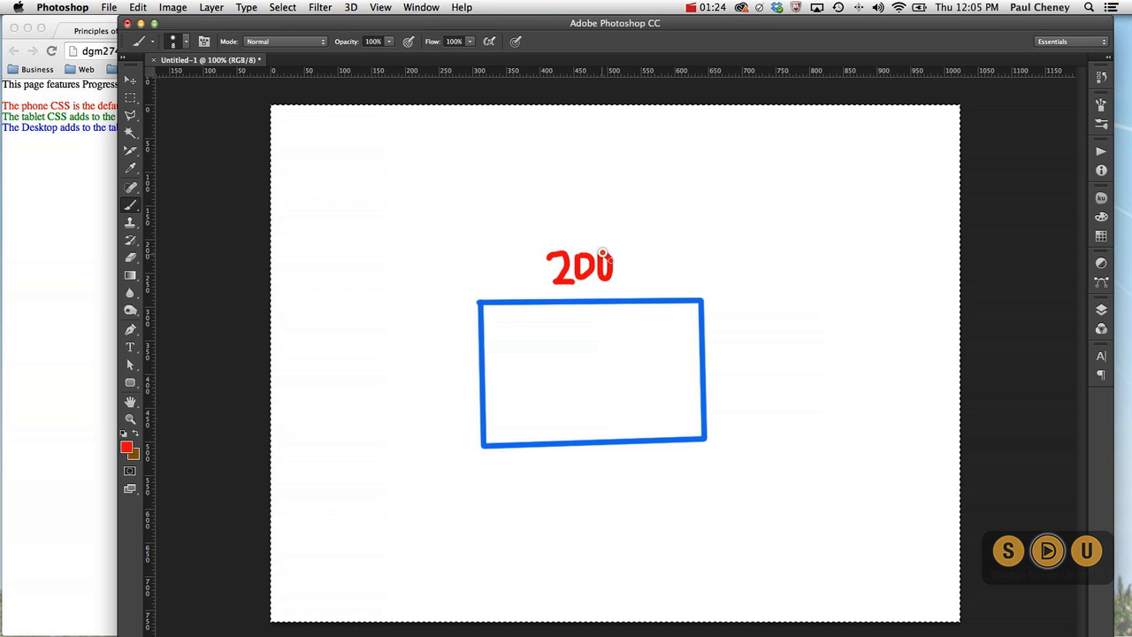
left_click_drag(615, 265, 637, 274)
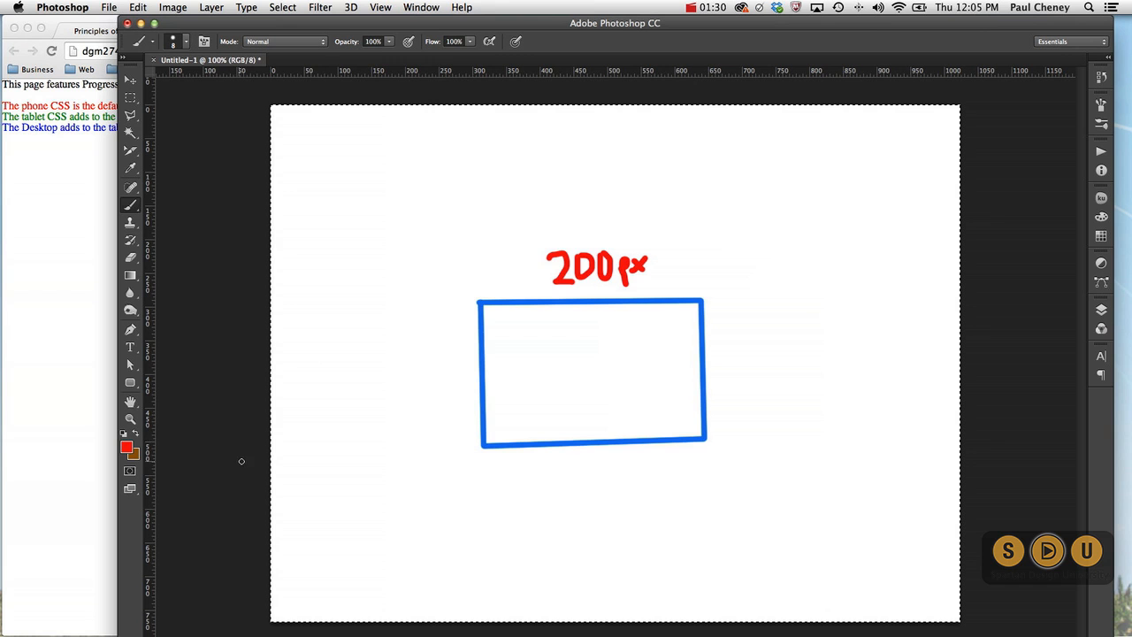
left_click_drag(673, 396, 699, 398)
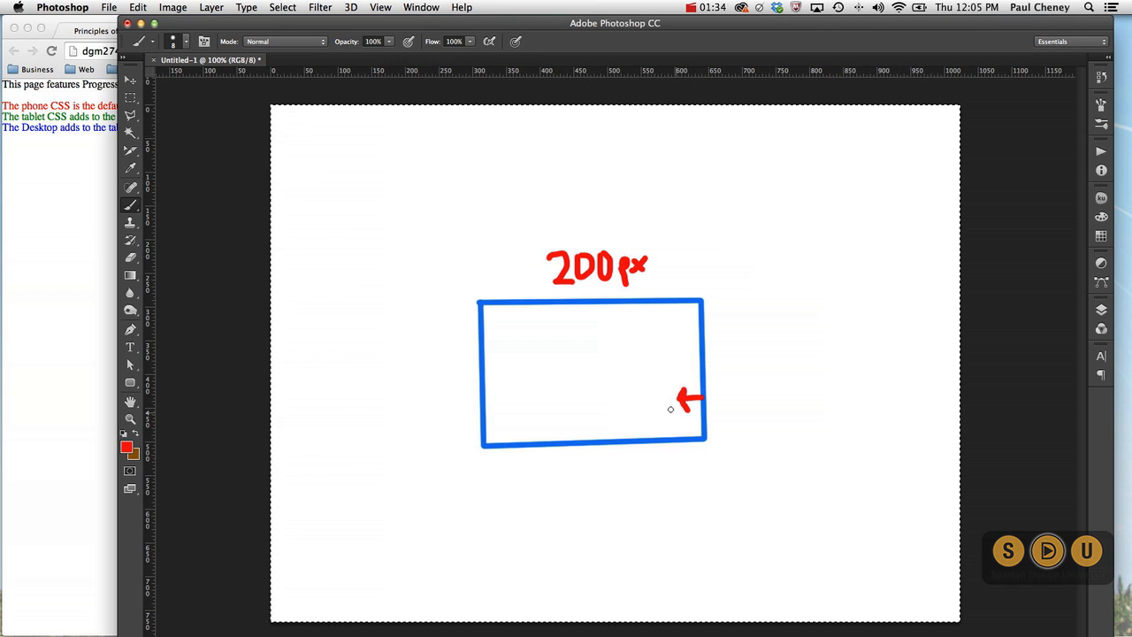
mouse_move(712, 361)
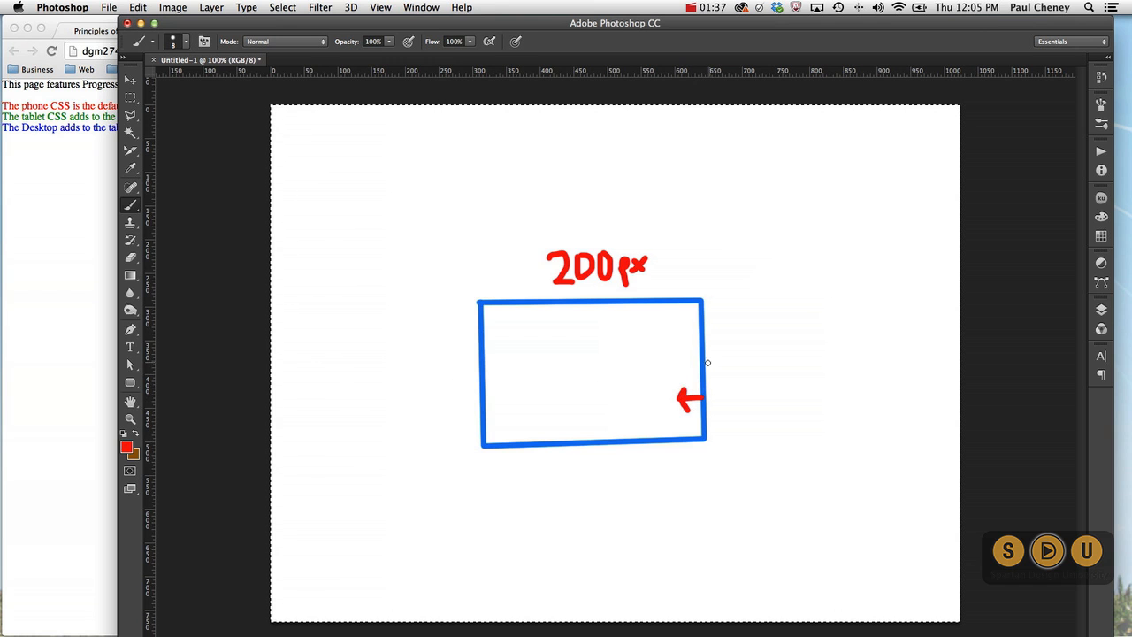
left_click_drag(707, 363, 735, 363)
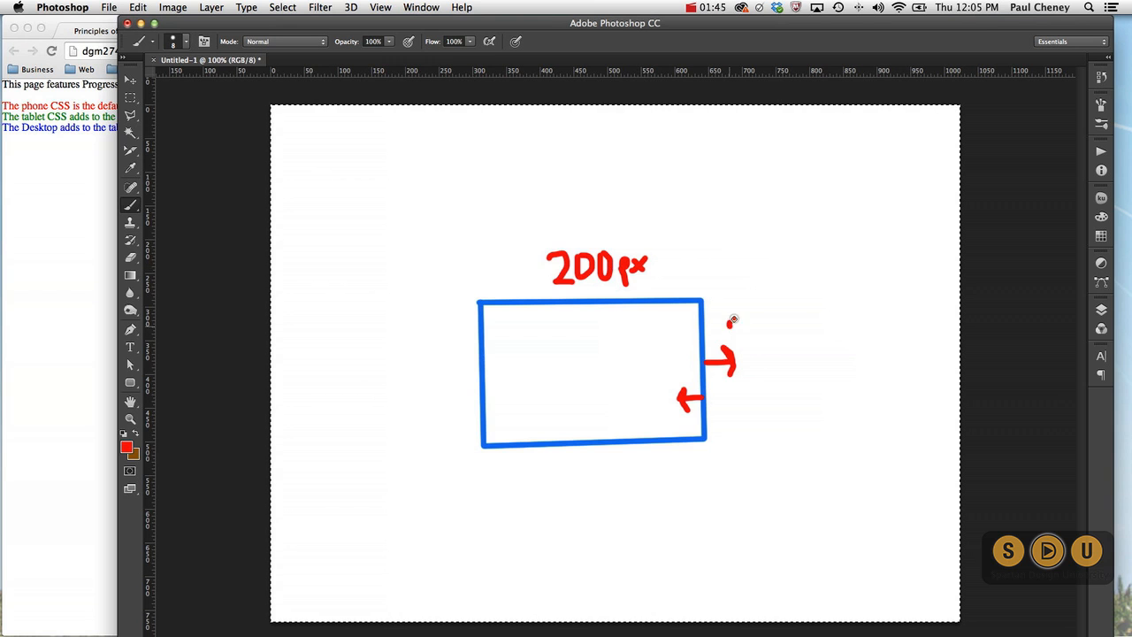
- Brush red 20 and 10 margin/padding numbers beside the left and right edges of the box
left_click_drag(732, 319, 761, 333)
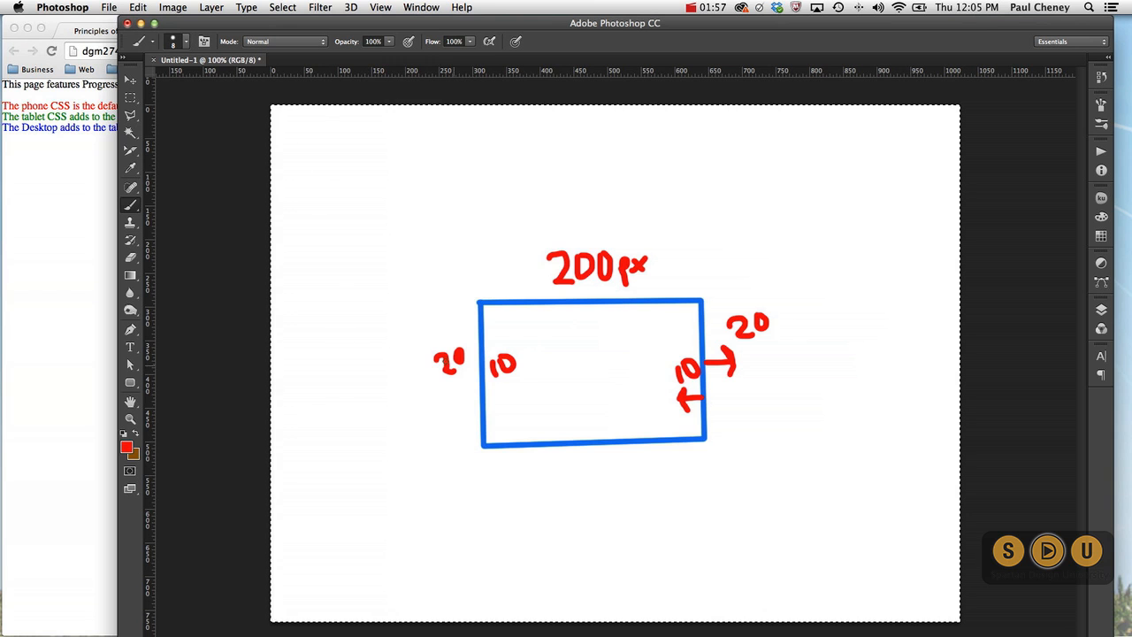
mouse_move(764, 333)
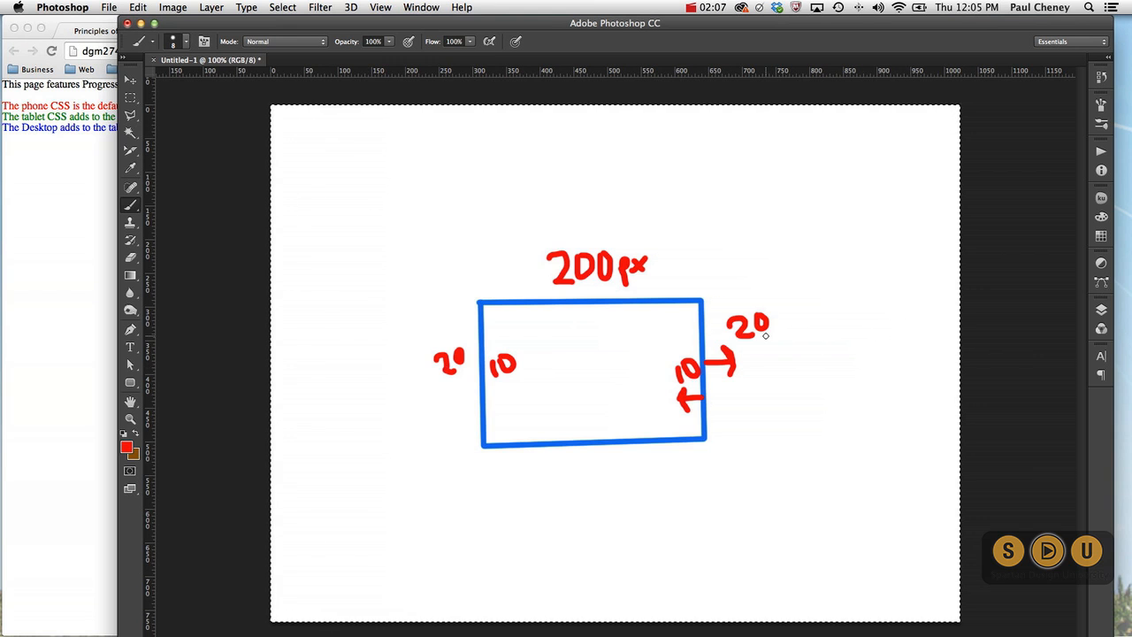
mouse_move(612, 257)
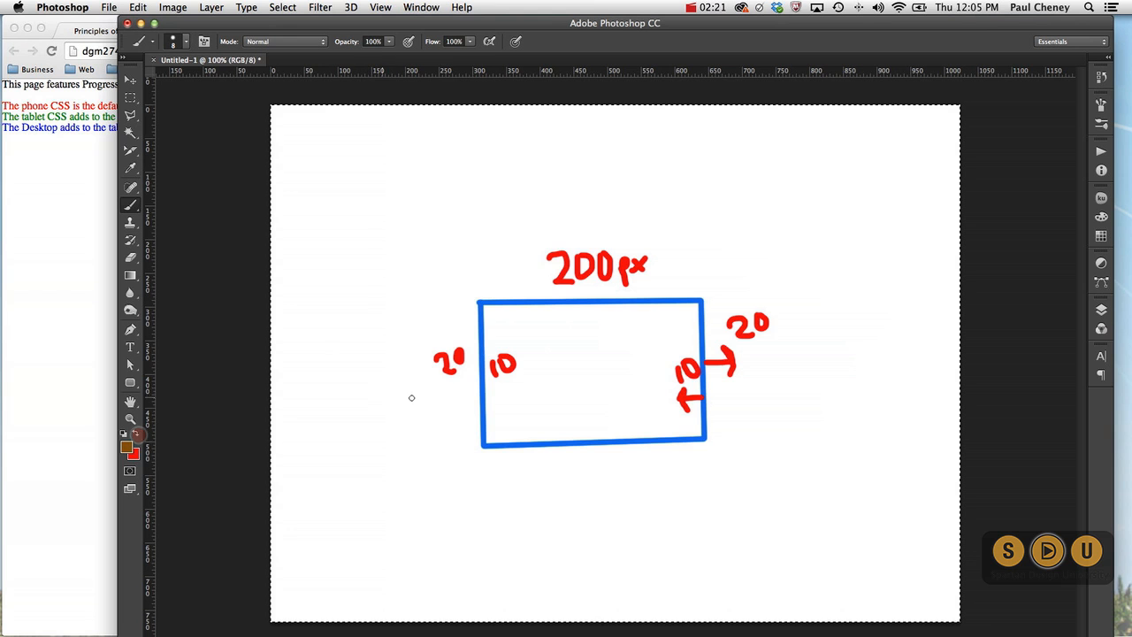
left_click_drag(482, 393, 425, 393)
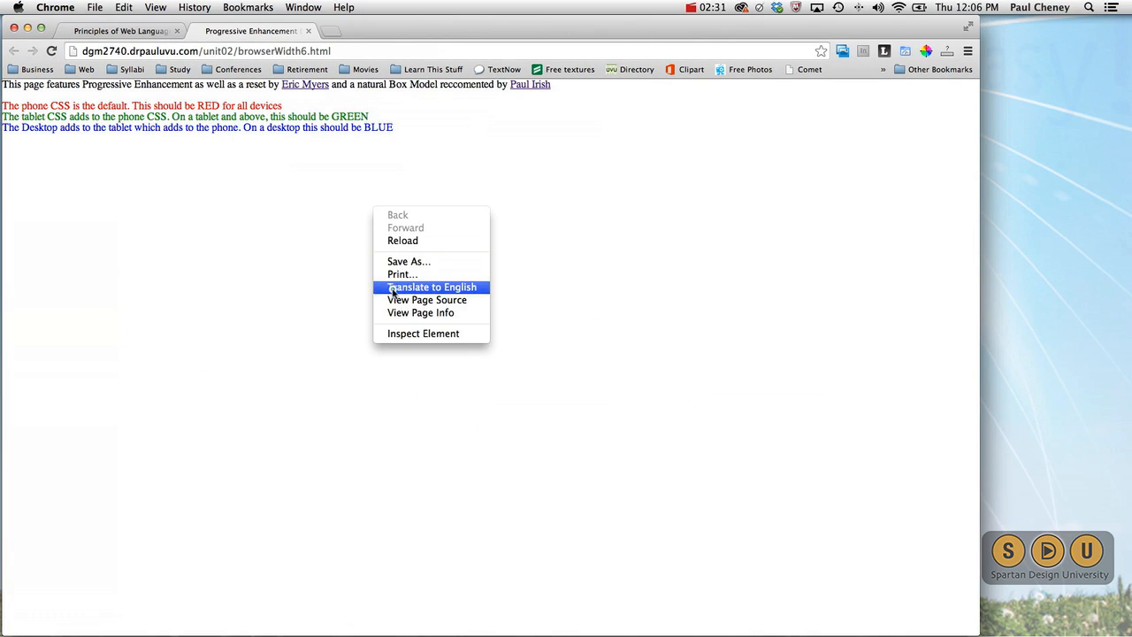
- View the demo page's source and follow its CSS/phone-default.css link into a new tab
left_click(424, 299)
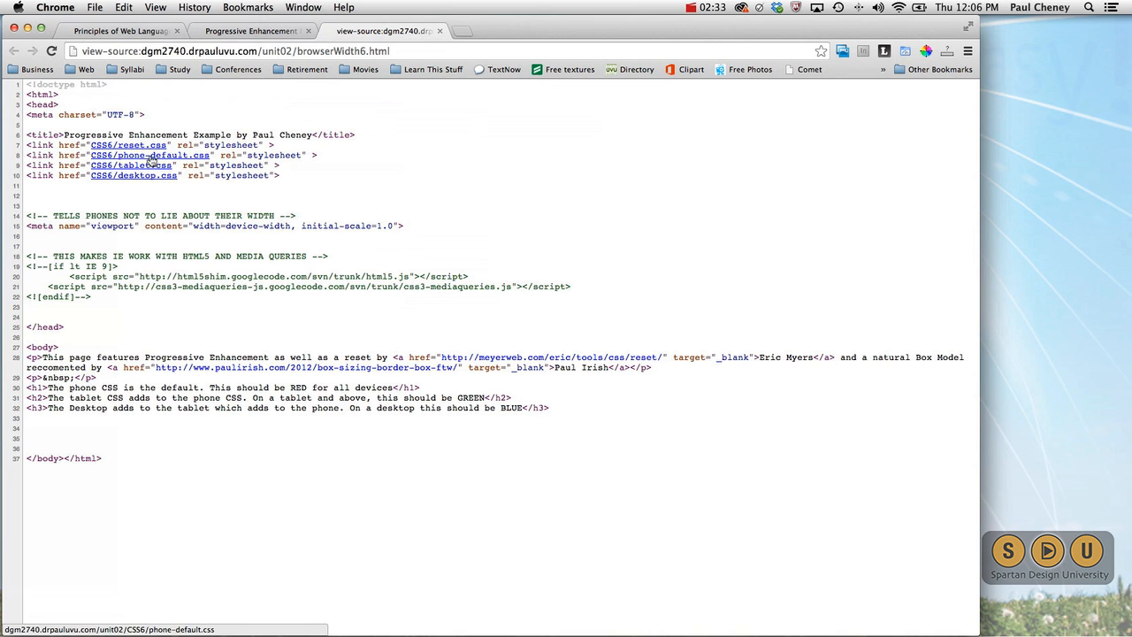
mouse_move(162, 167)
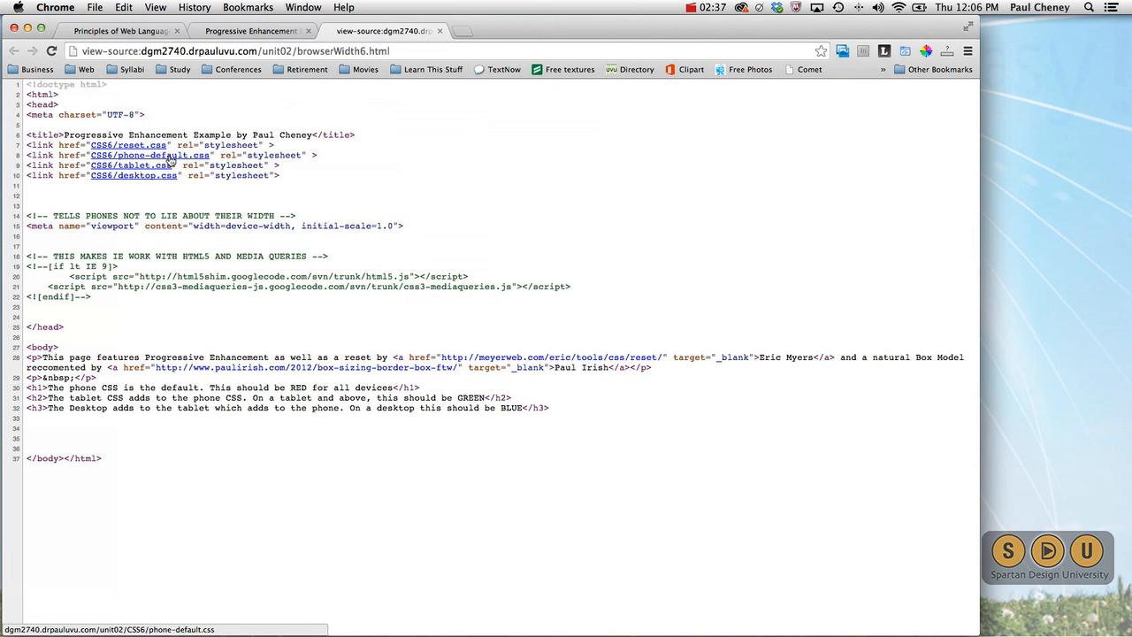
left_click(149, 156)
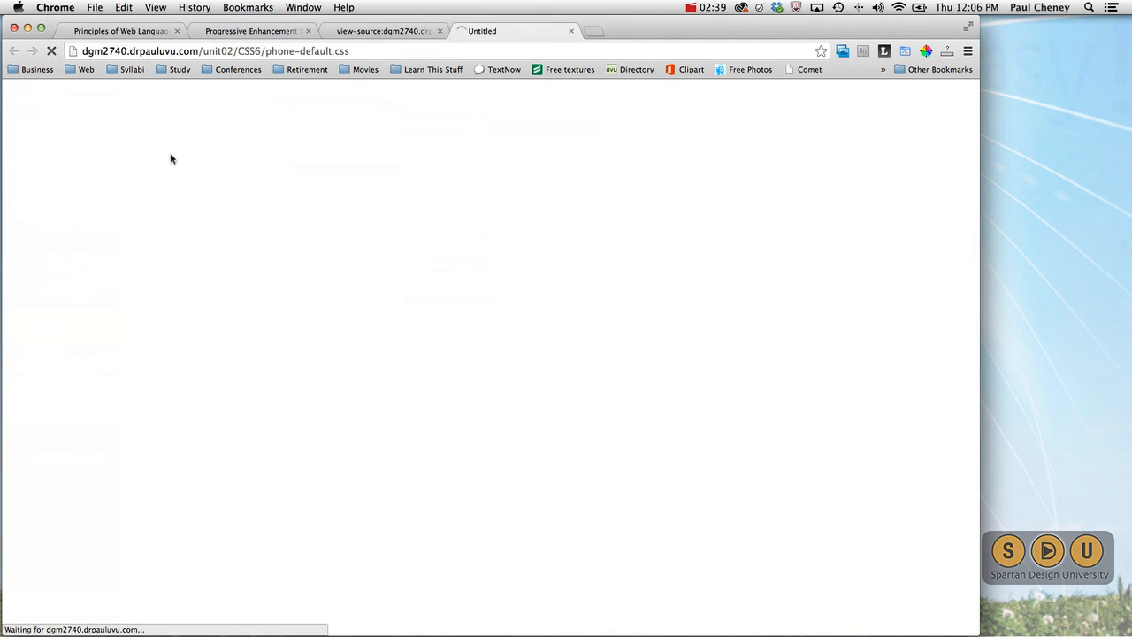
- Read through the phone-default.css rules, including the red h1 colour, then return to the source tab
left_click(454, 49)
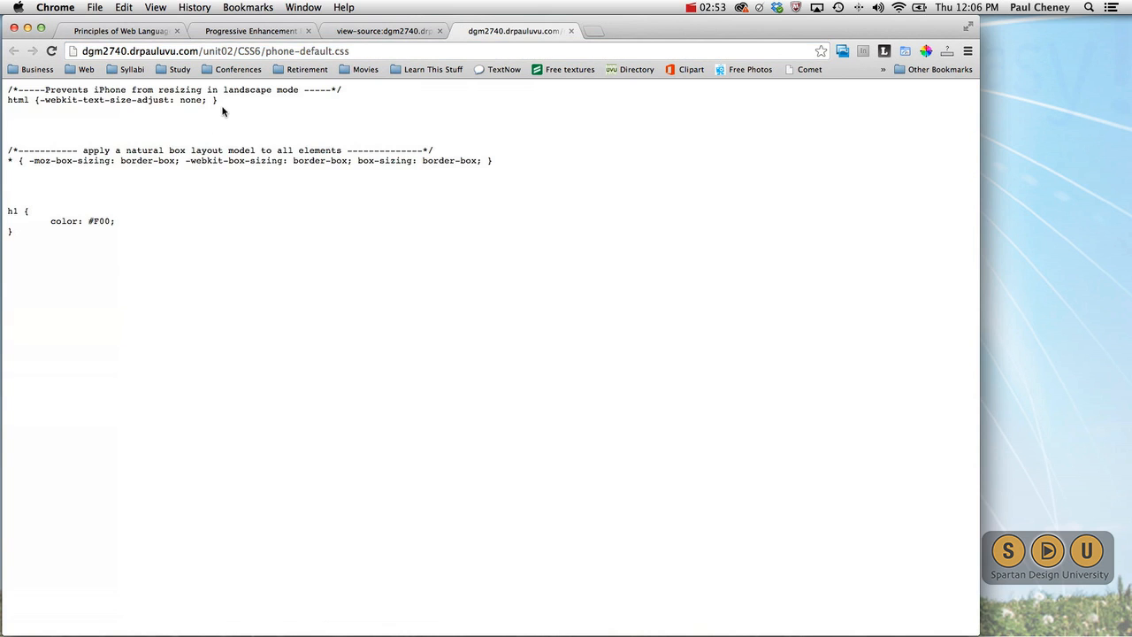
left_click_drag(7, 89, 218, 99)
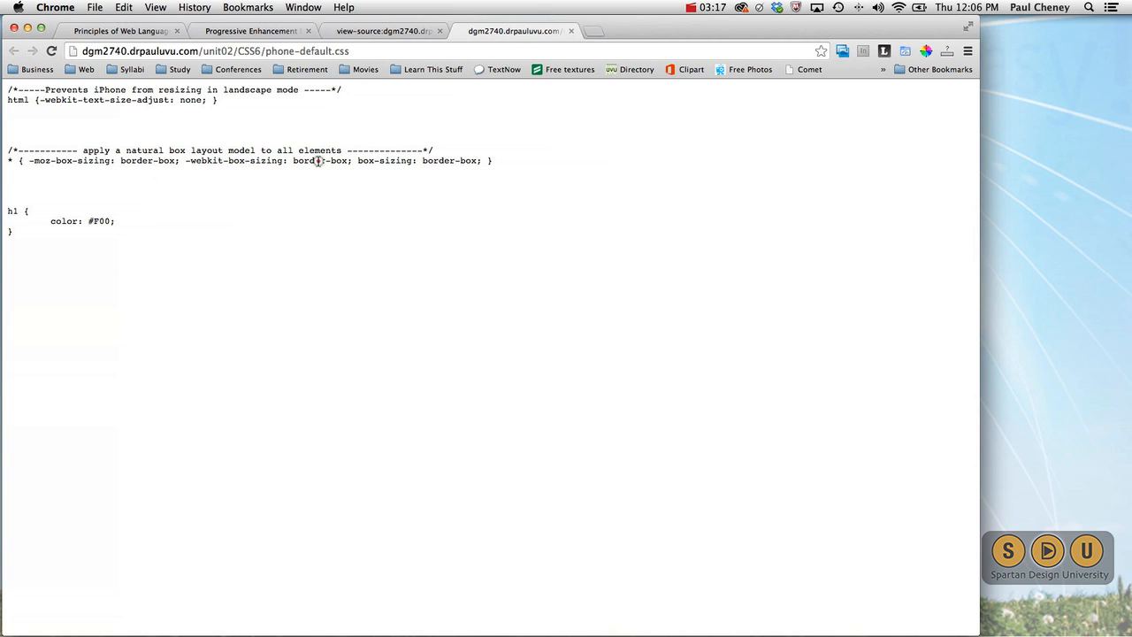
double_click(322, 163)
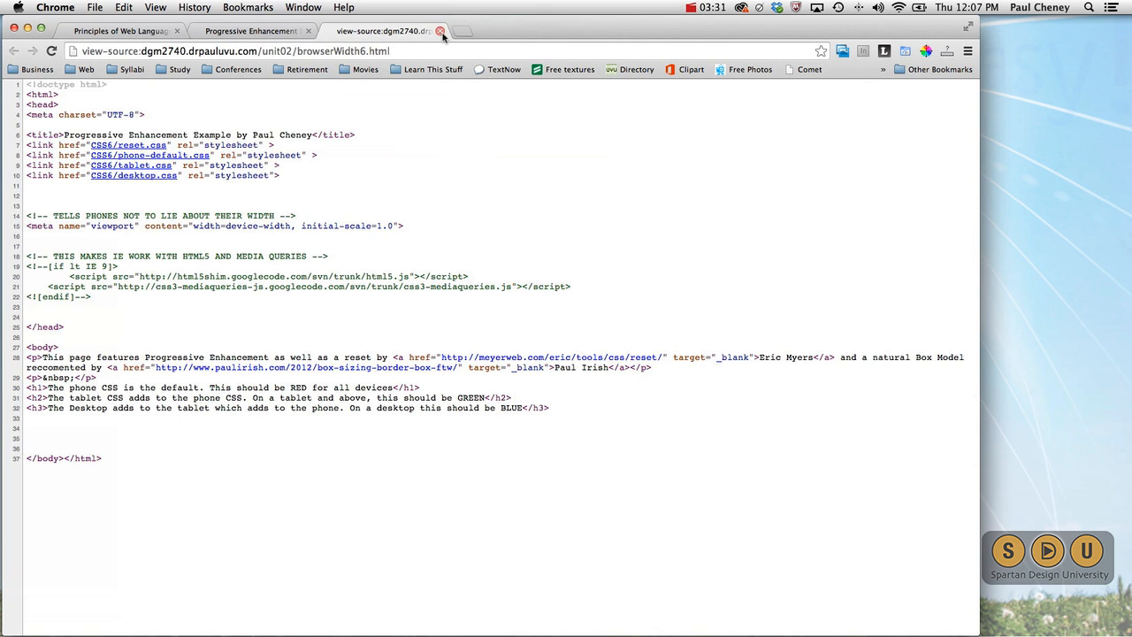
- Close the source tab and highlight the blue desktop sentence on the narrowed demo page
left_click(442, 32)
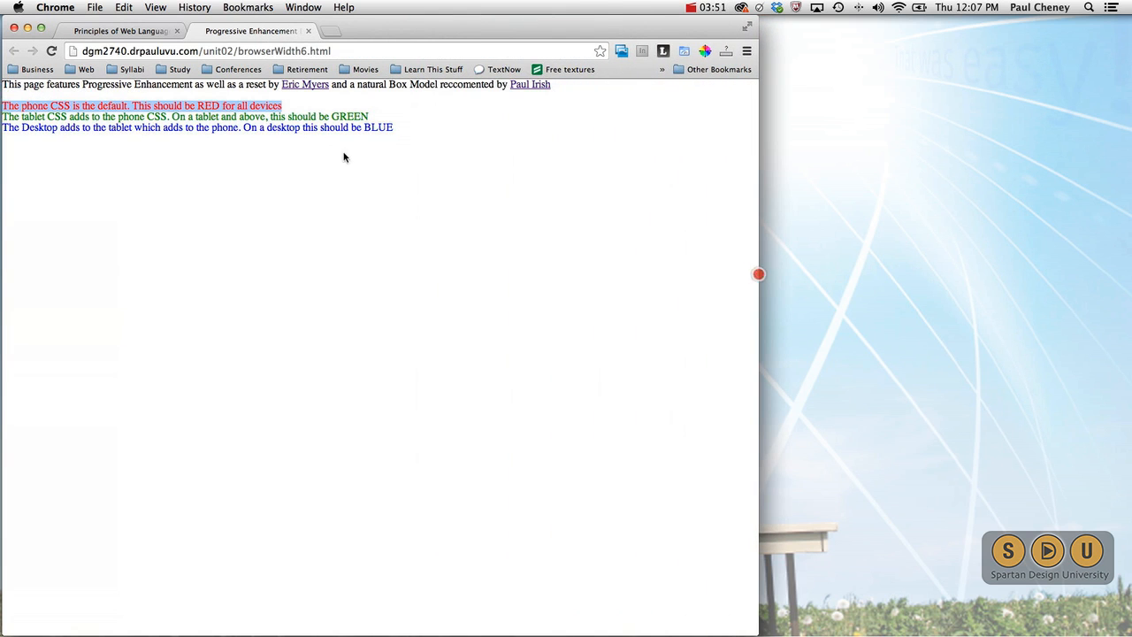
triple_click(195, 128)
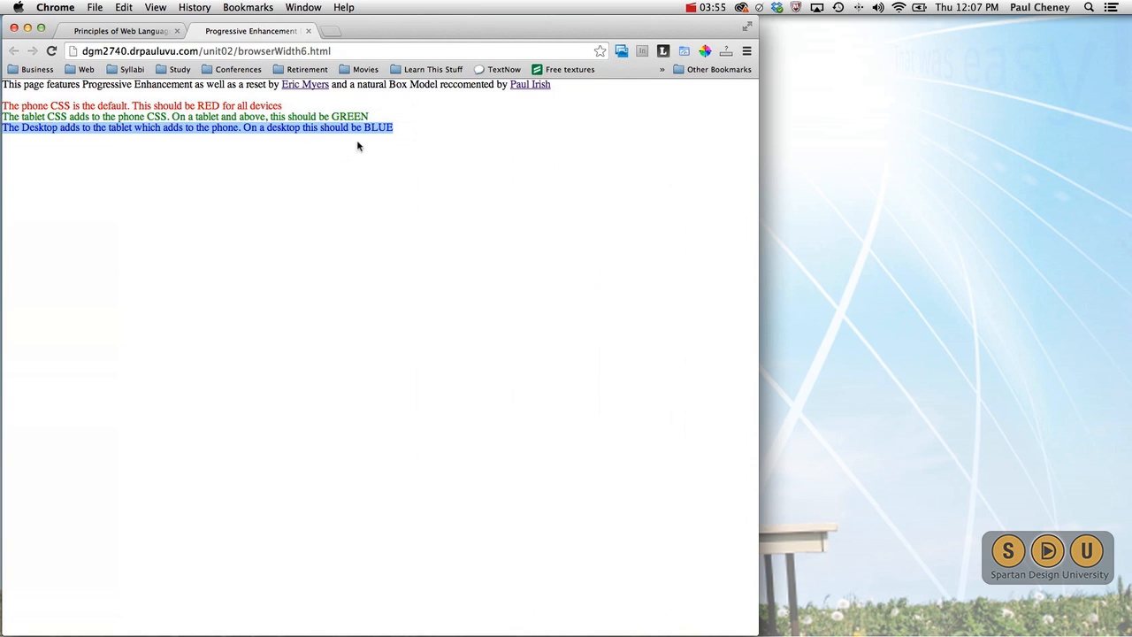
mouse_move(392, 233)
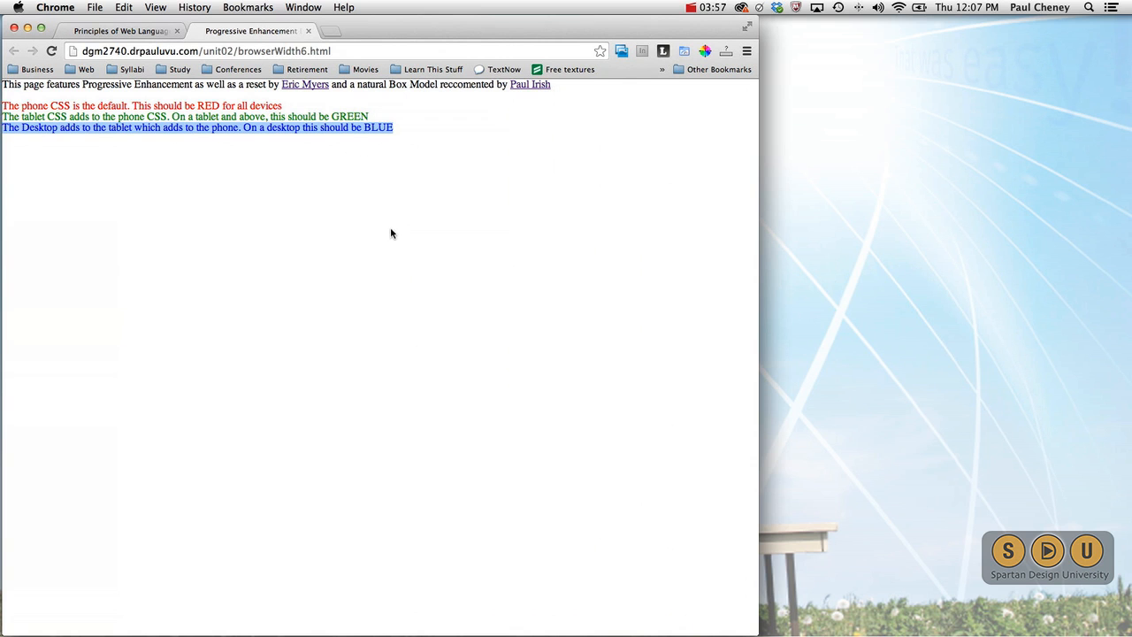
mouse_move(333, 233)
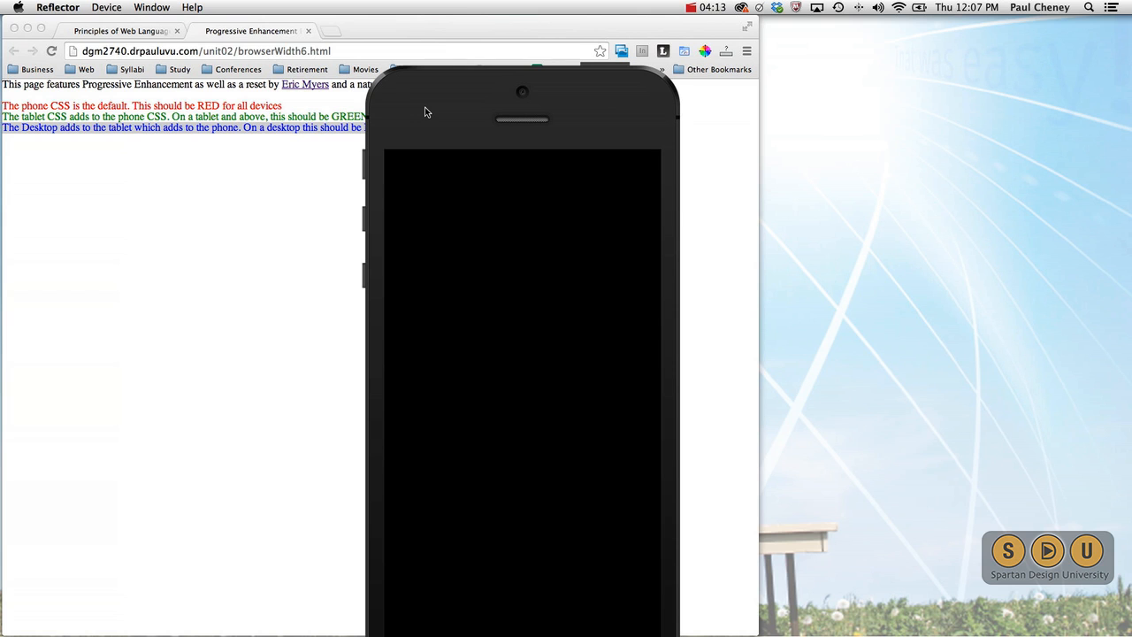
mouse_move(446, 60)
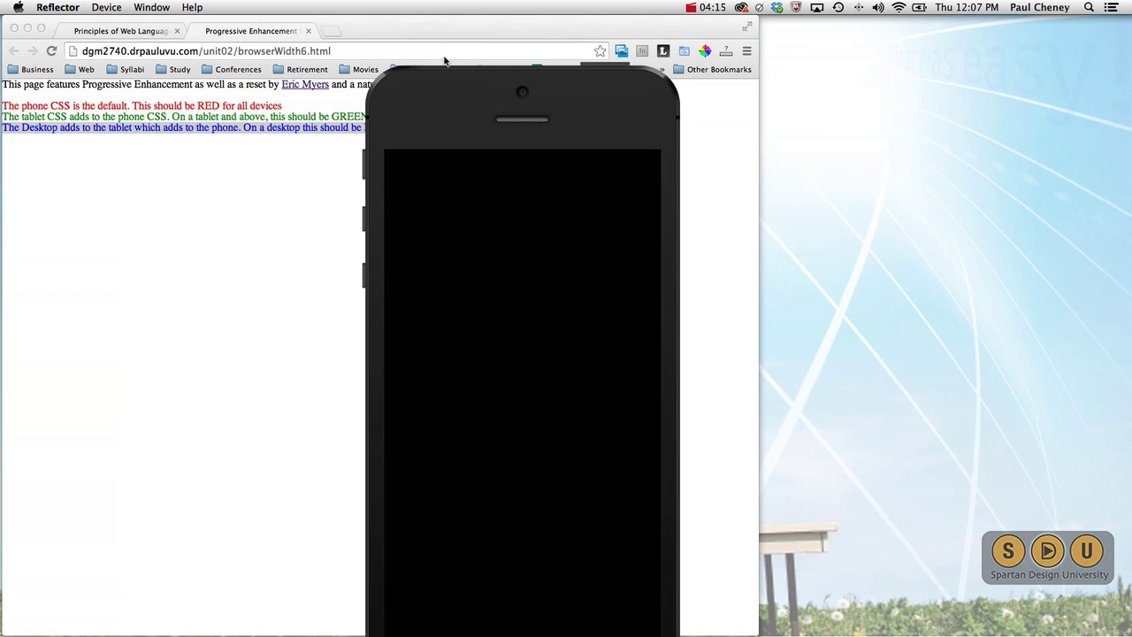
- Start Reflector mirroring the iPhone in landscape showing the demo page with its red phone line
left_click(693, 7)
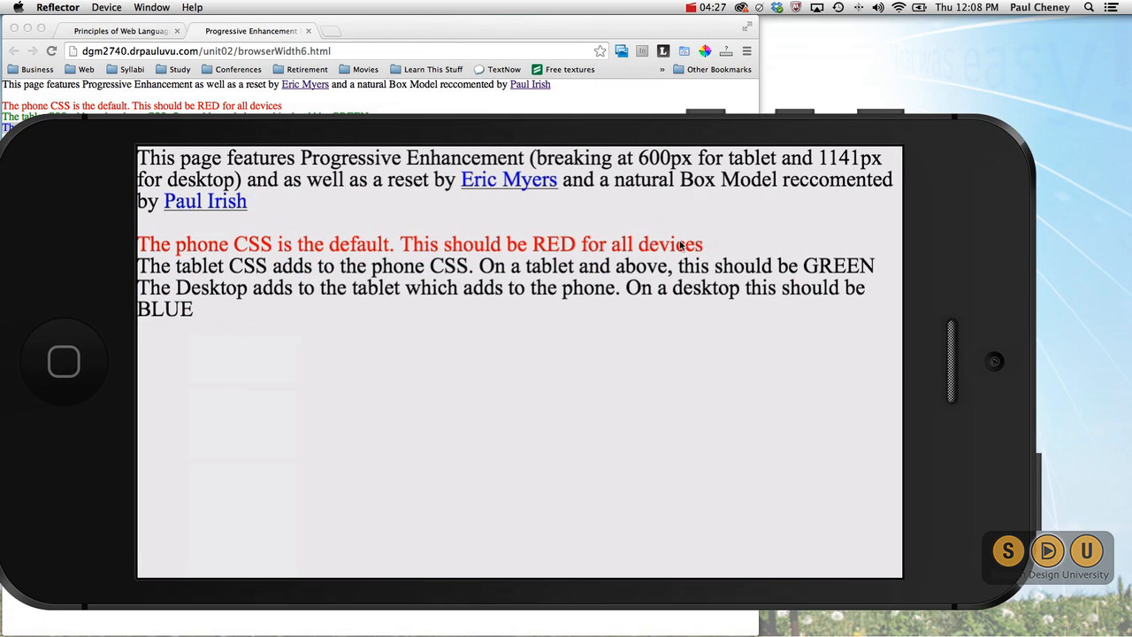
mouse_move(559, 252)
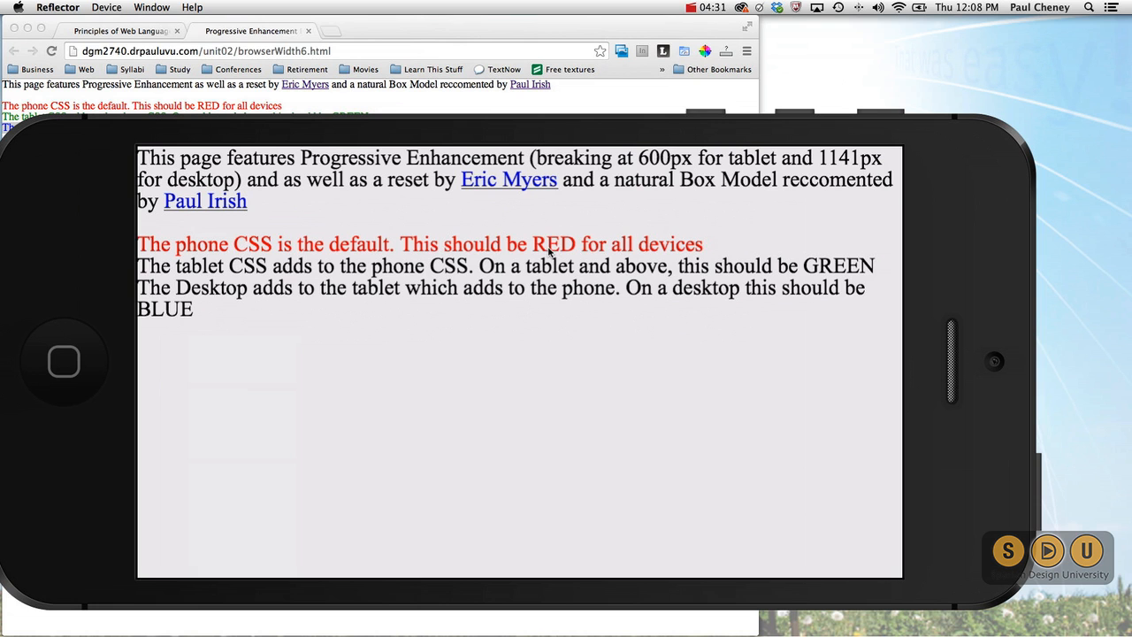
mouse_move(442, 257)
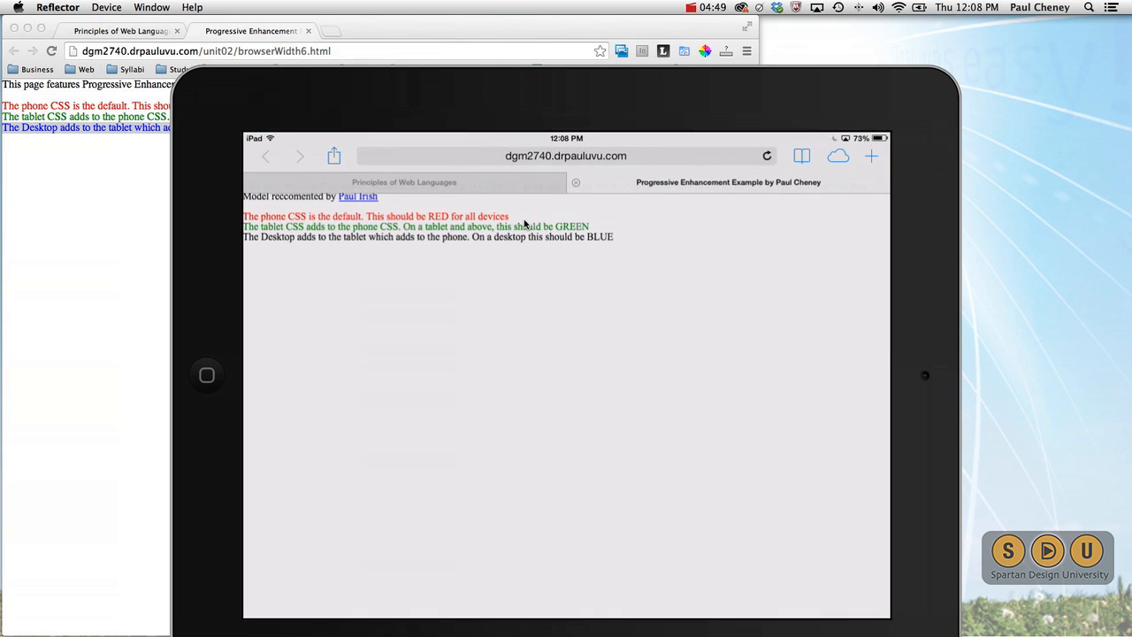
mouse_move(524, 247)
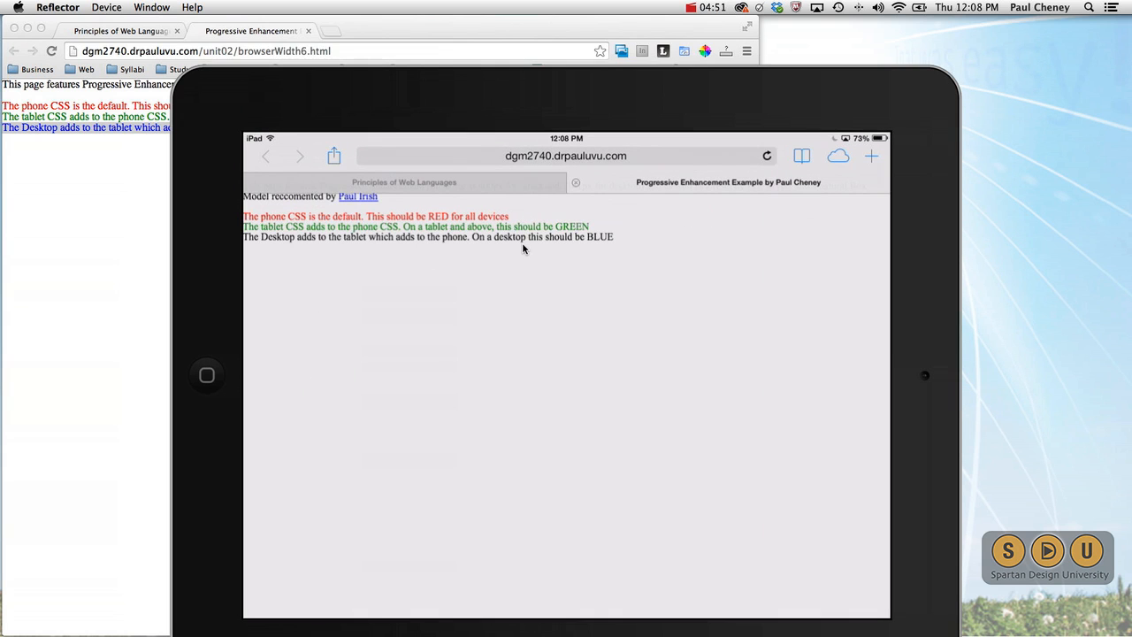
mouse_move(645, 205)
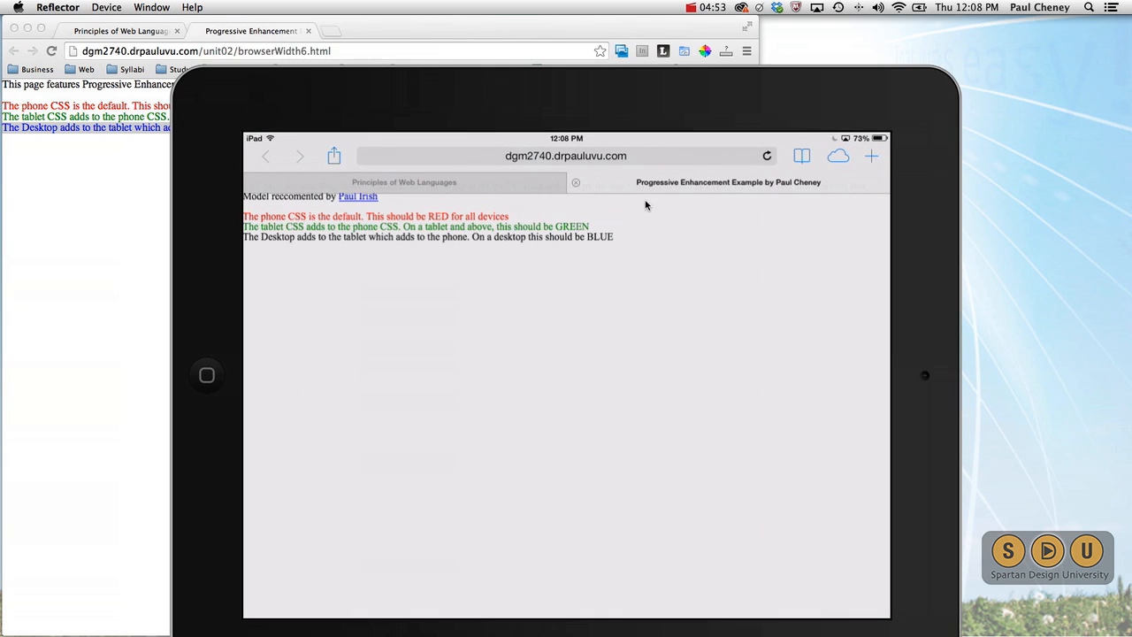